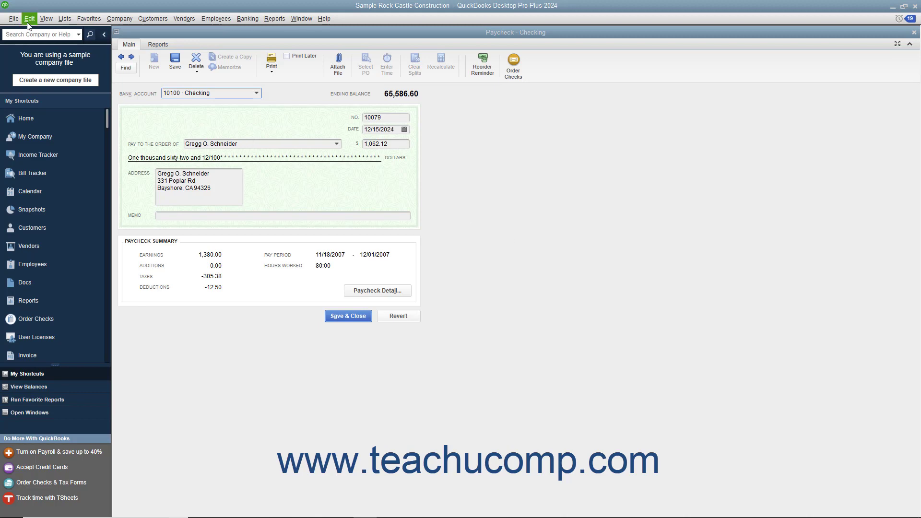
{"action": "left_click", "coordinate": [28, 18]}
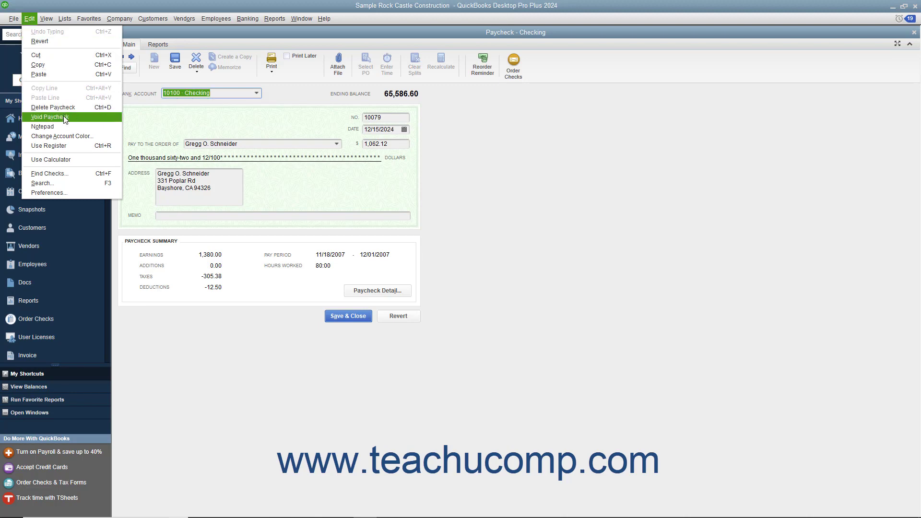
{"action": "left_click", "coordinate": [52, 116]}
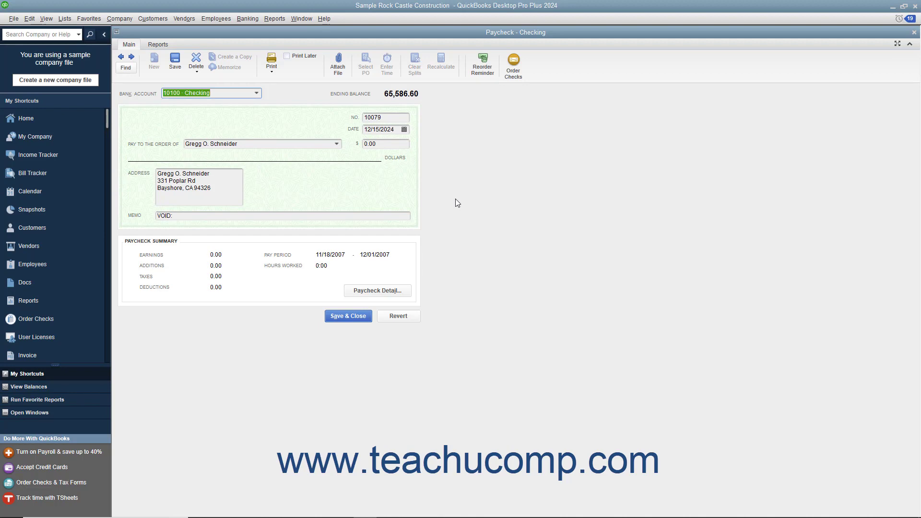
{"action": "left_click", "coordinate": [347, 316]}
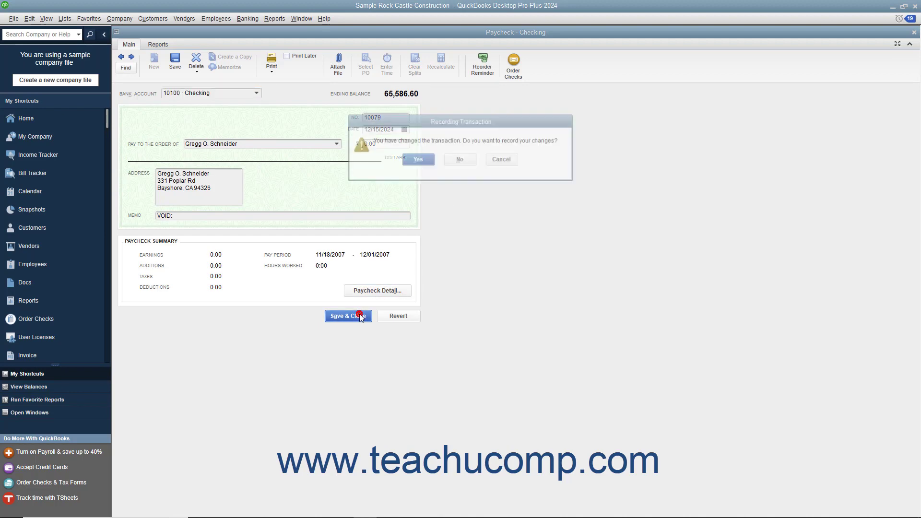
{"action": "left_click", "coordinate": [418, 159]}
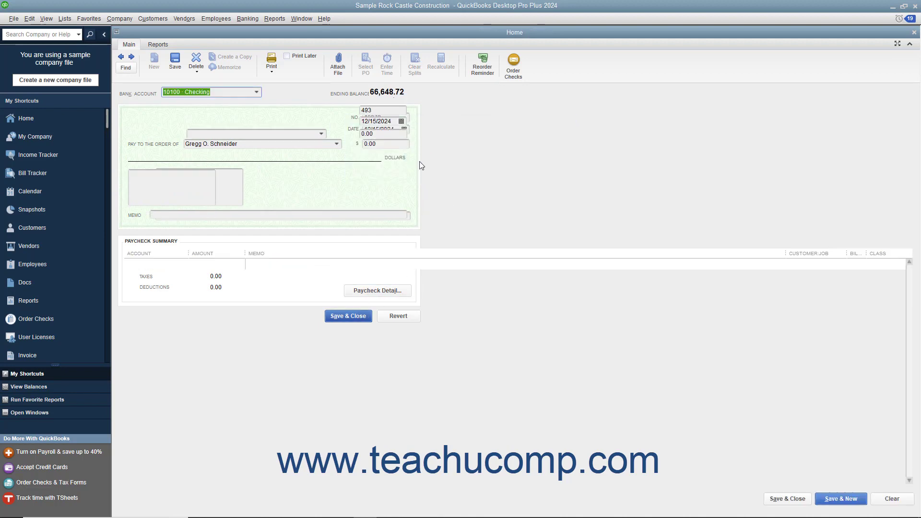